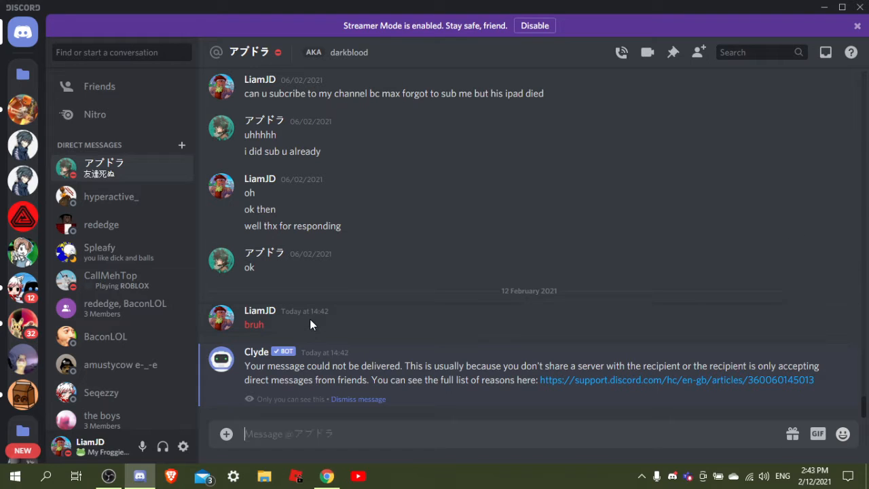
mouse_move(310, 416)
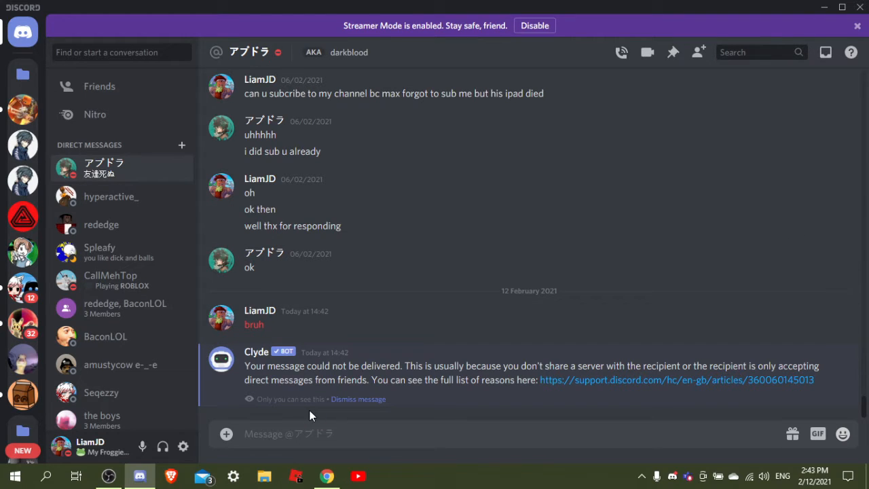
mouse_move(364, 418)
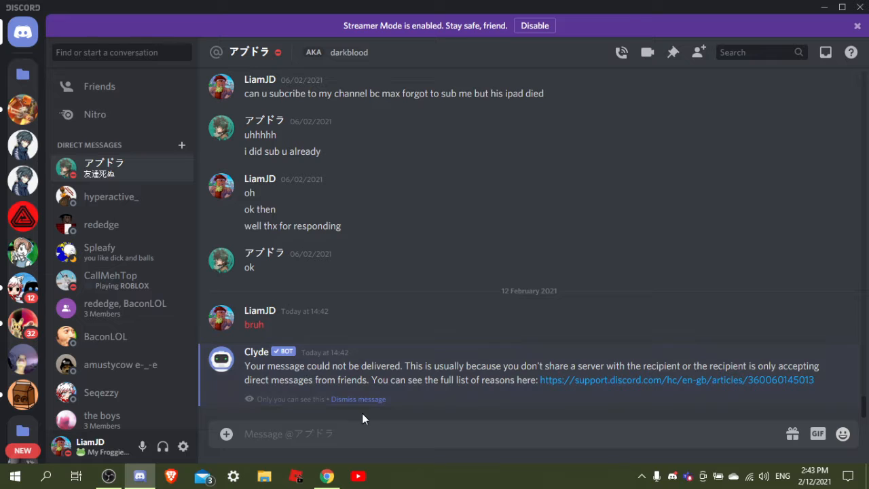
mouse_move(62, 323)
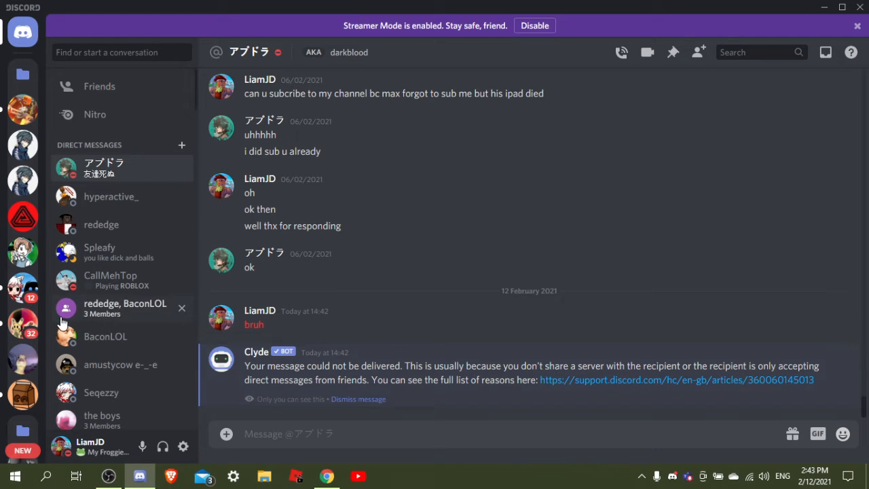
mouse_move(5, 312)
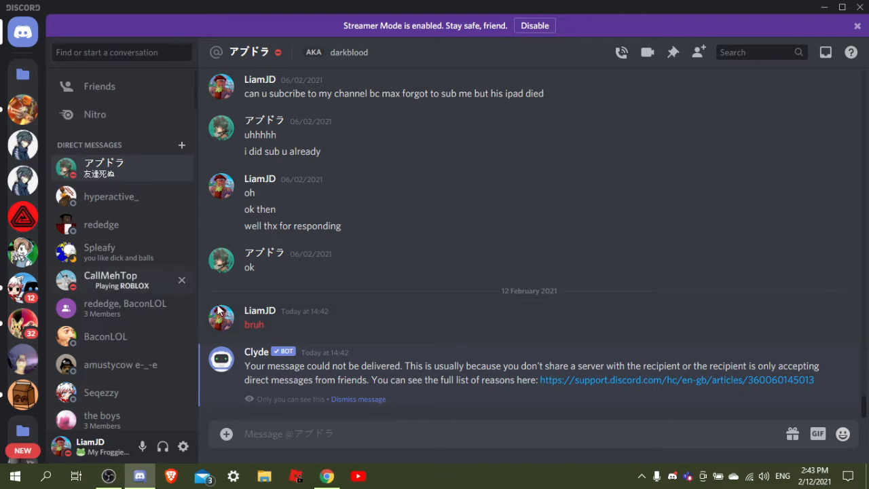
mouse_move(414, 372)
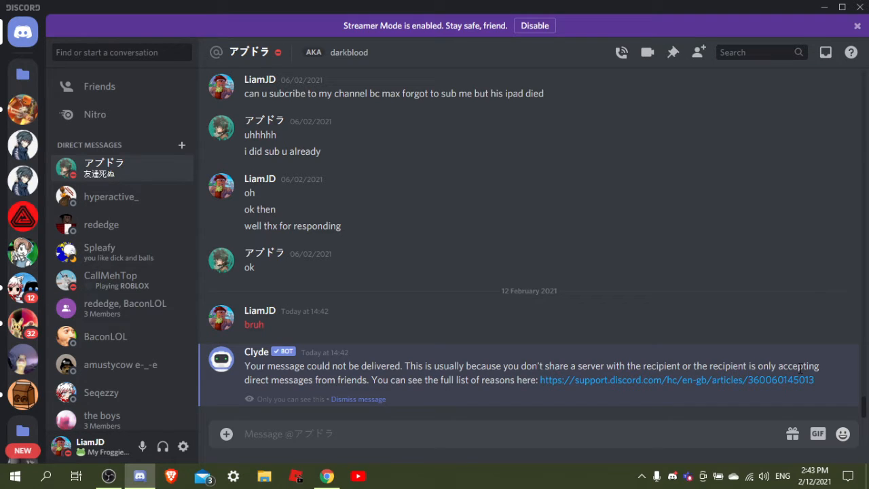
mouse_move(427, 399)
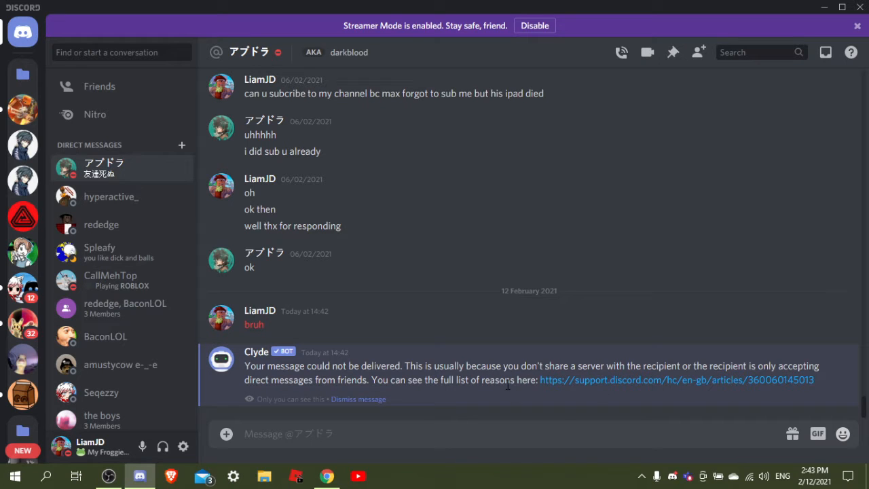
Send a friend request to the DM partner from the conversation menu and dismiss the failure notice.
right_click(105, 168)
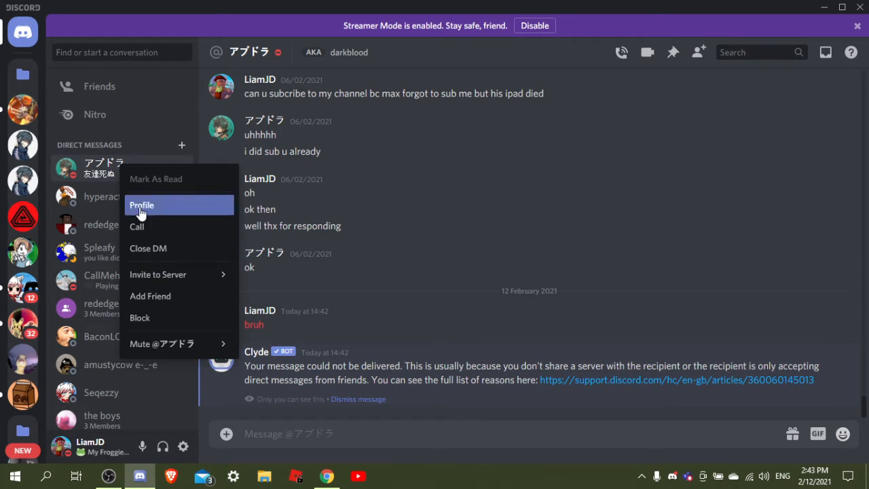
left_click(150, 296)
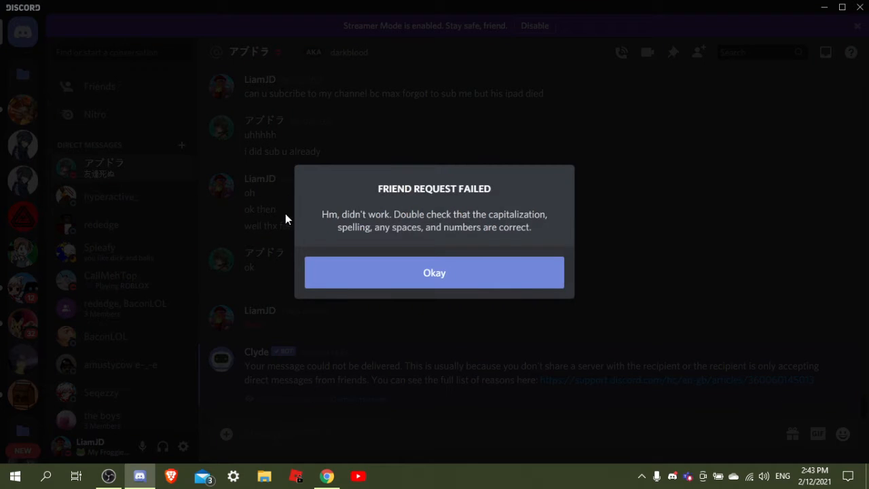
mouse_move(460, 243)
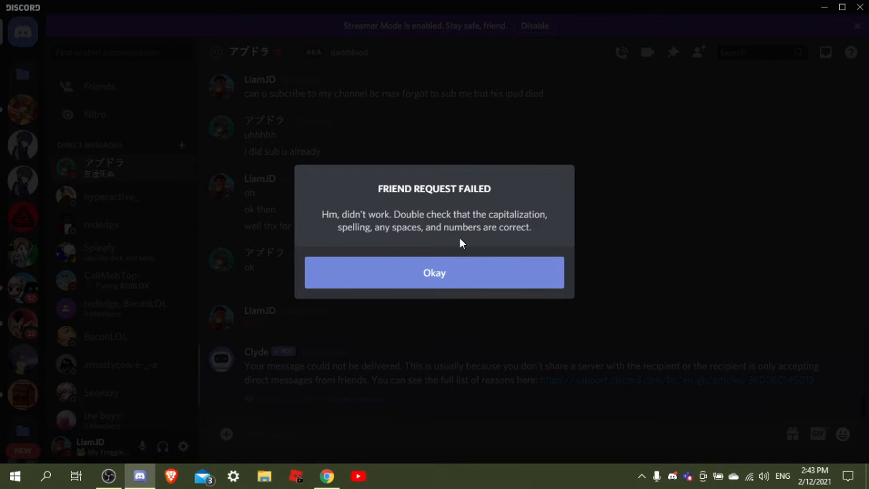
mouse_move(399, 288)
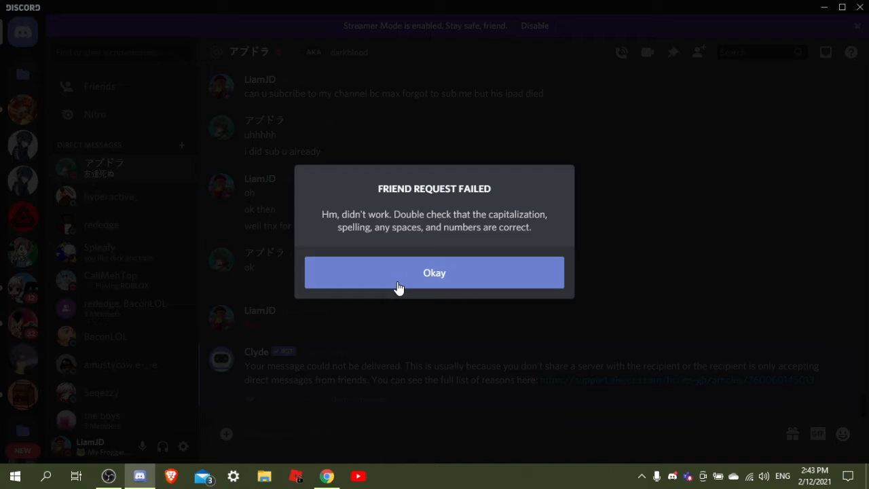
left_click(434, 271)
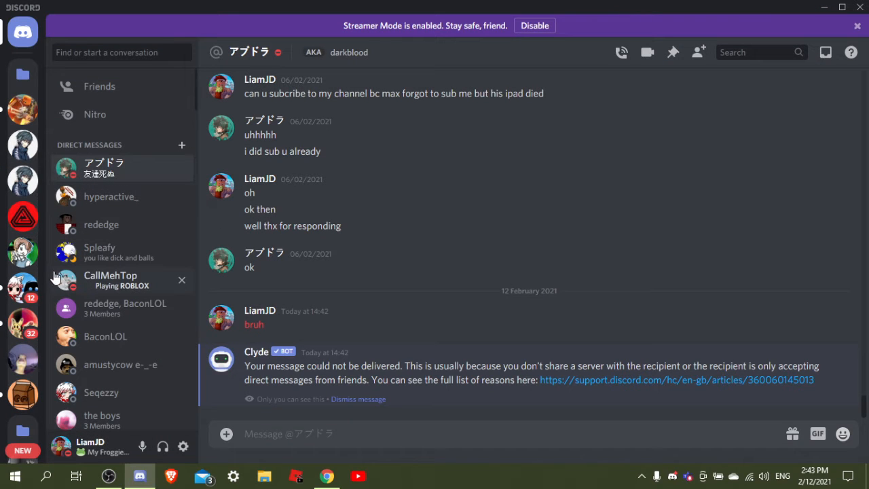
mouse_move(22, 251)
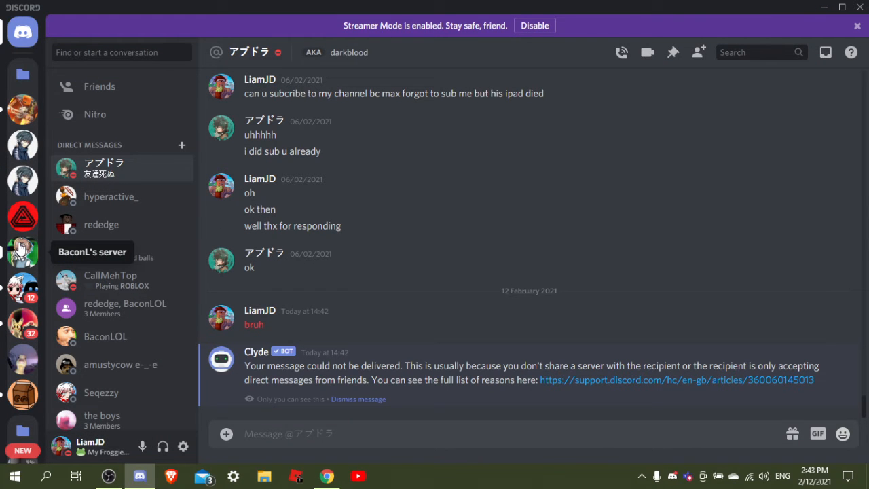
mouse_move(22, 179)
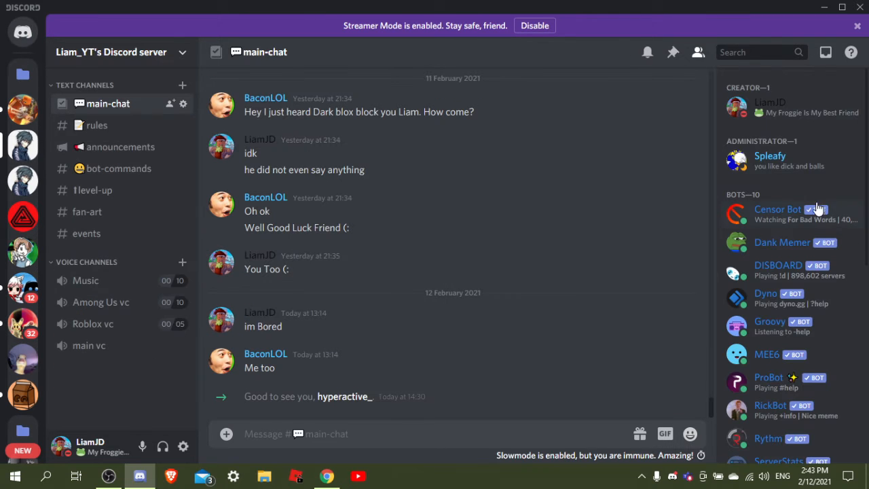
Return from the server to the DM, glance at the browser's game profile, and scroll through older messages.
scroll("down", 3)
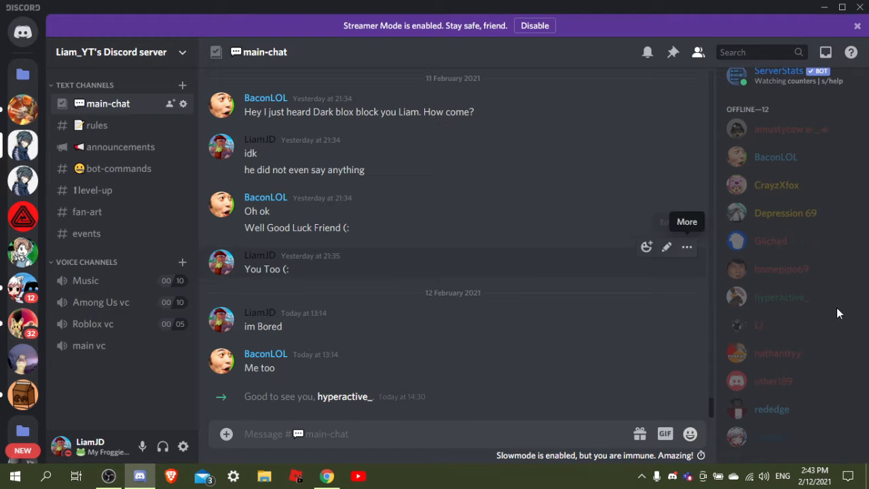
left_click(22, 32)
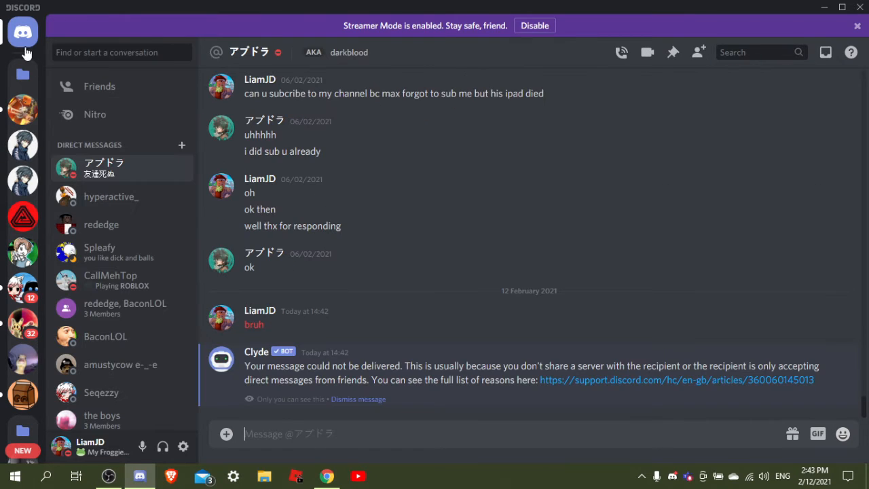
mouse_move(120, 308)
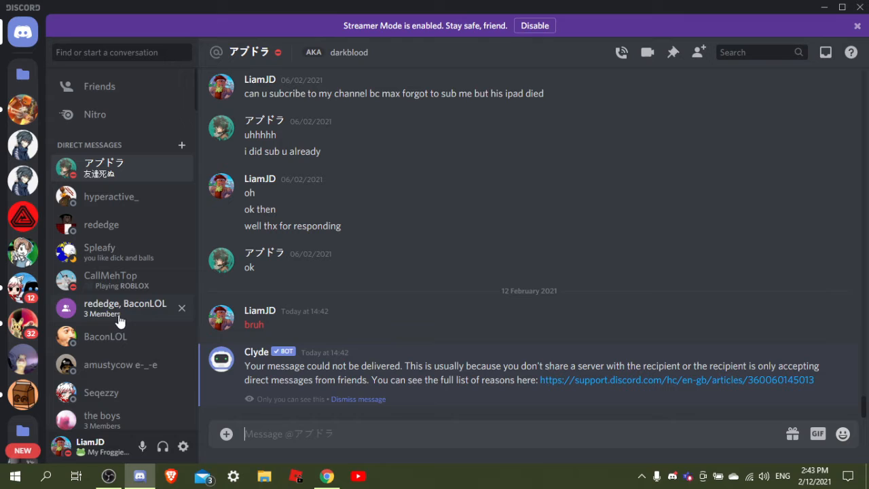
mouse_move(198, 358)
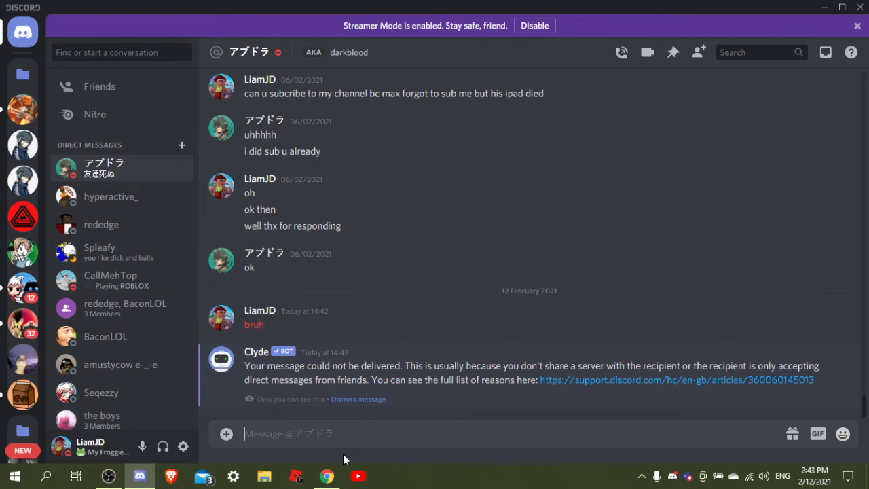
left_click(327, 475)
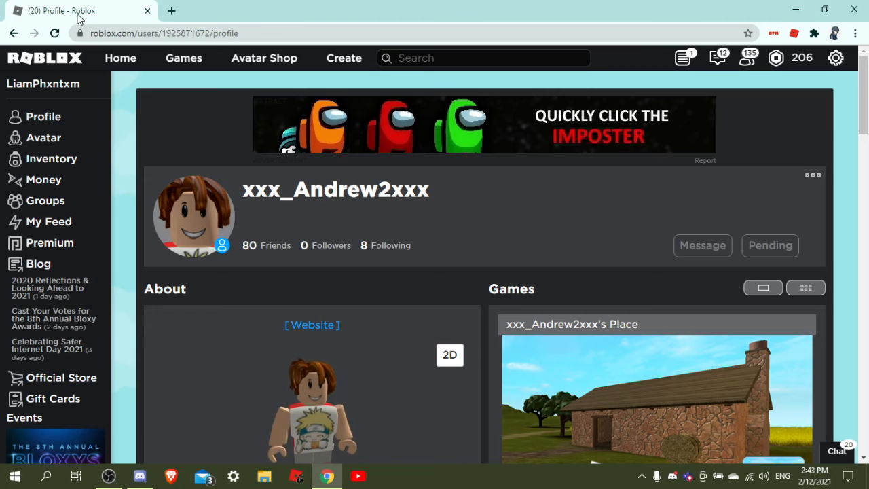
left_click(139, 475)
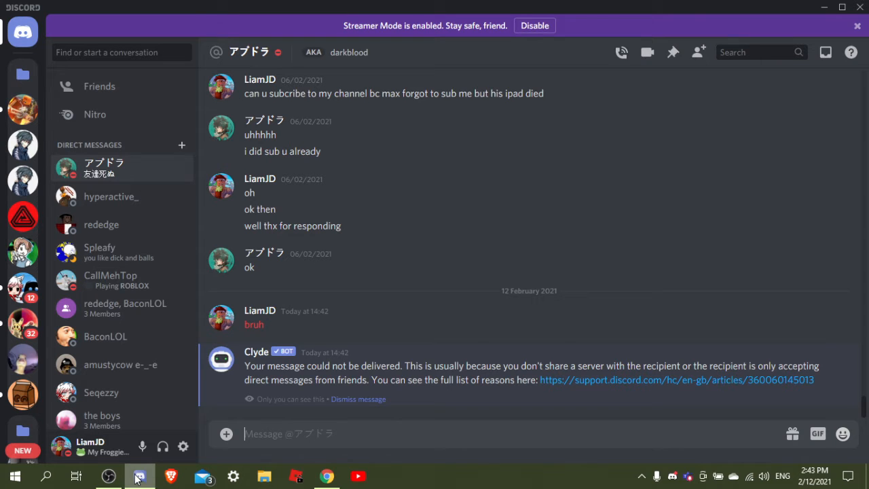
mouse_move(100, 224)
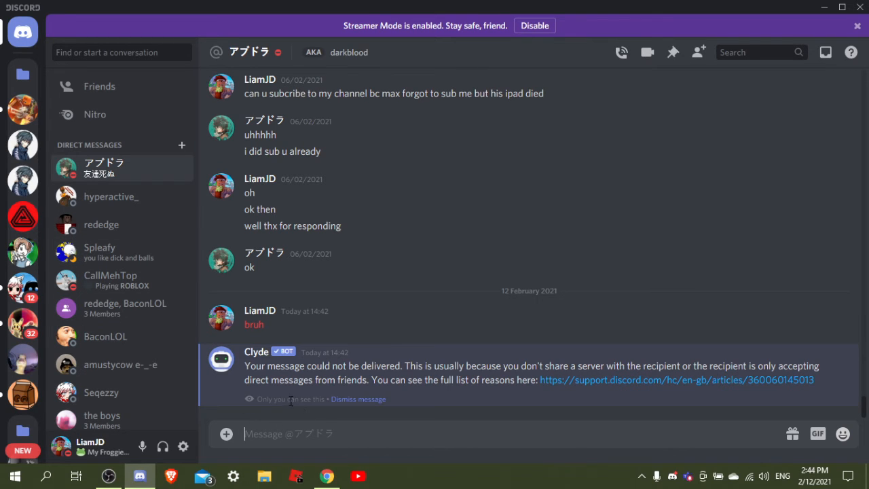
mouse_move(237, 365)
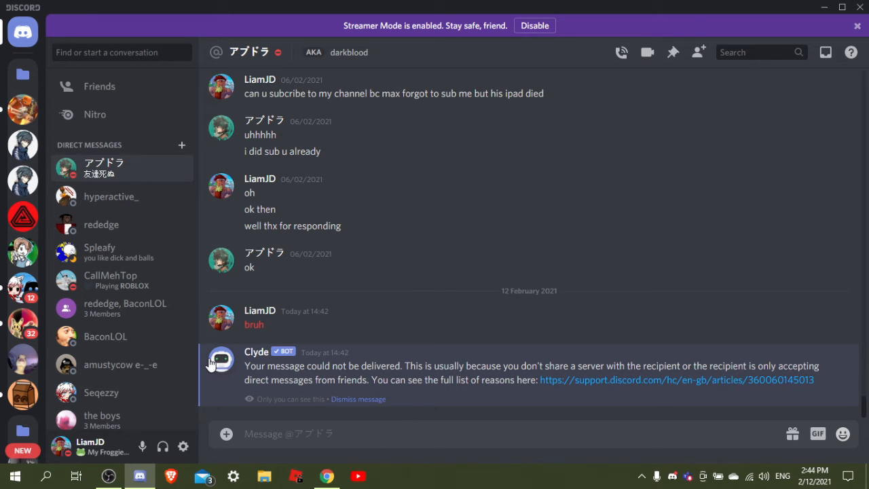
mouse_move(698, 52)
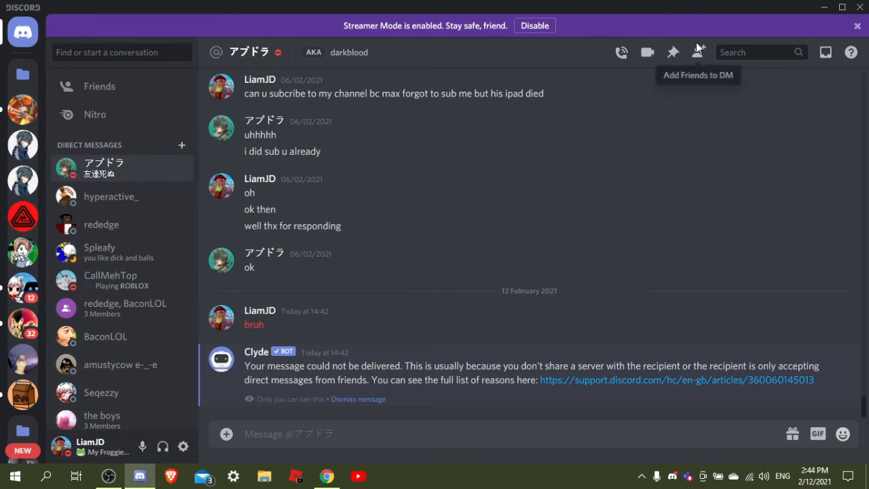
mouse_move(643, 66)
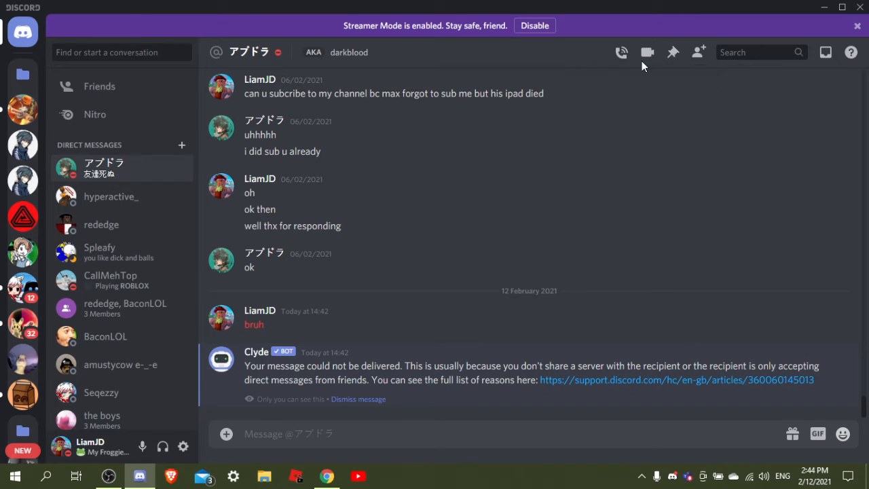
mouse_move(102, 61)
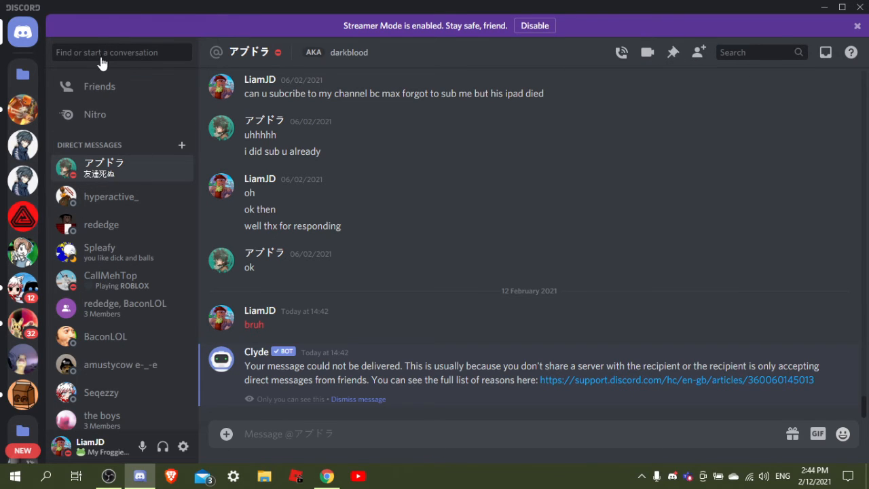
mouse_move(144, 87)
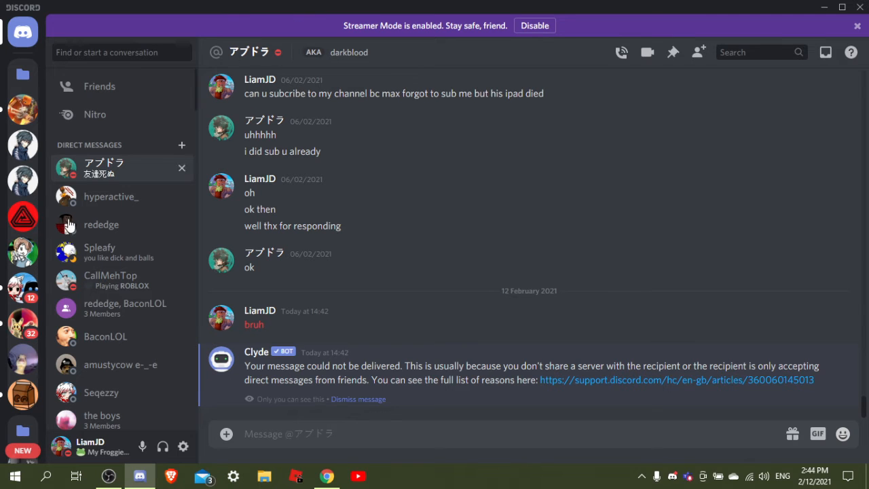
mouse_move(101, 419)
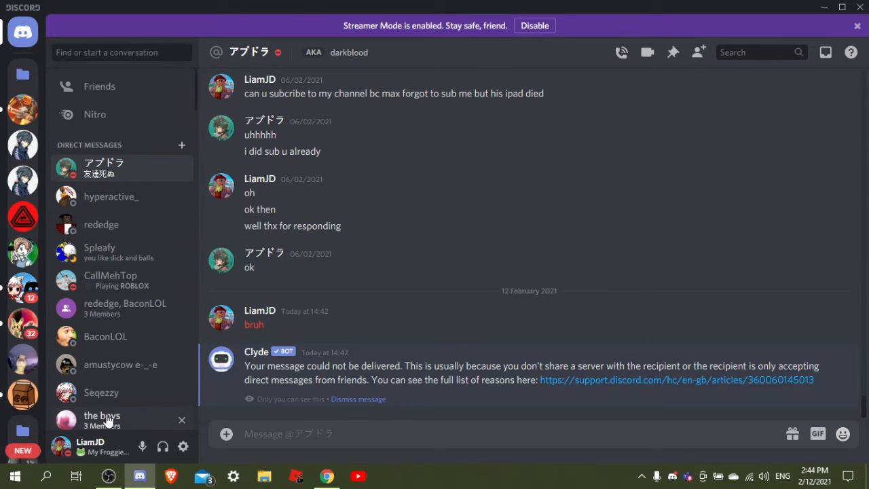
mouse_move(133, 182)
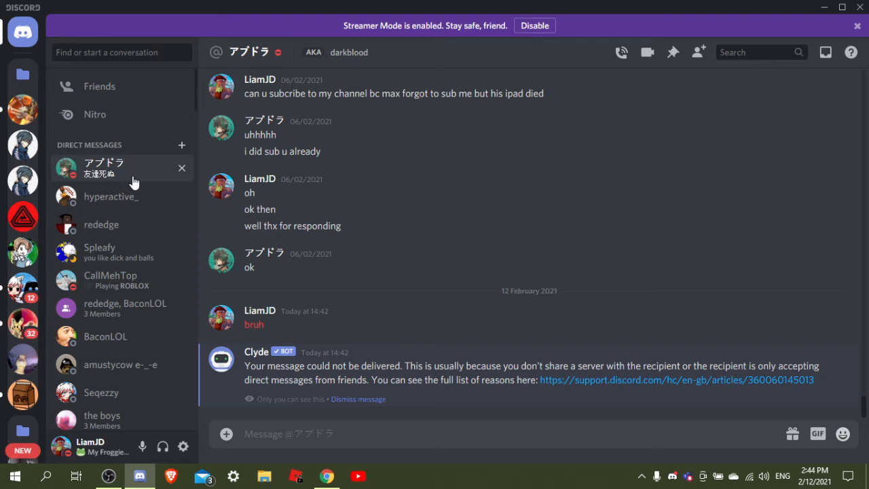
mouse_move(399, 248)
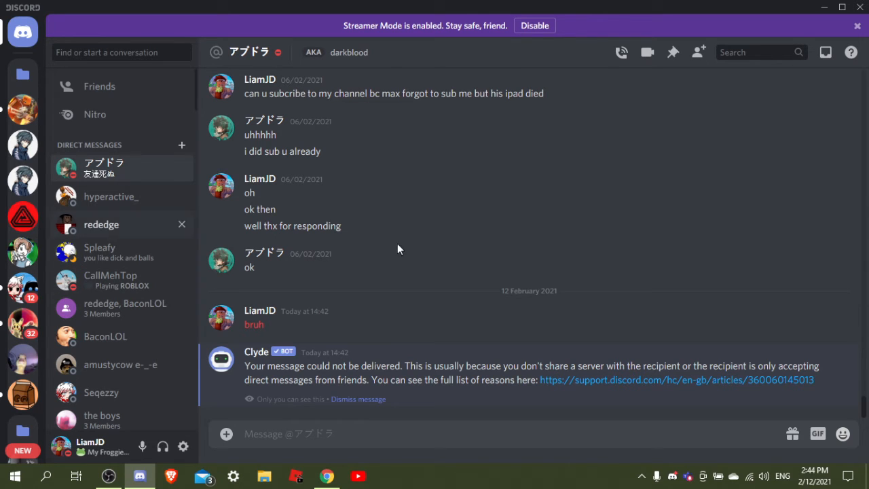
mouse_move(370, 213)
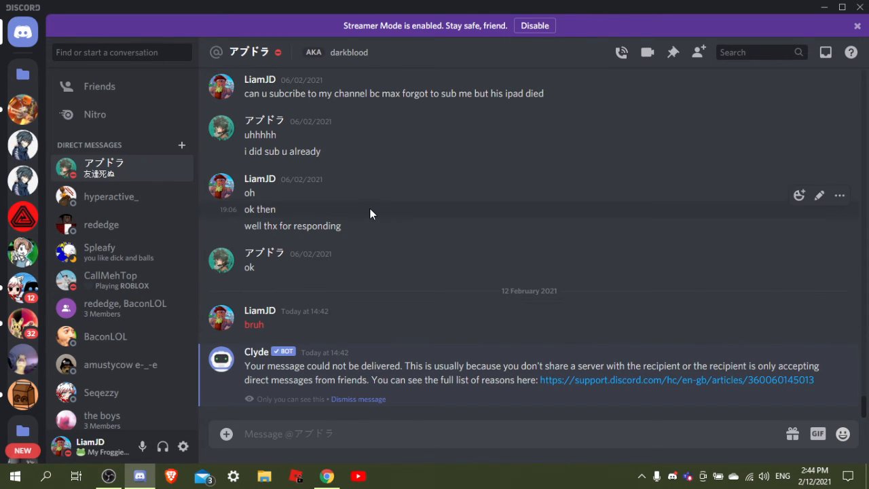
mouse_move(263, 65)
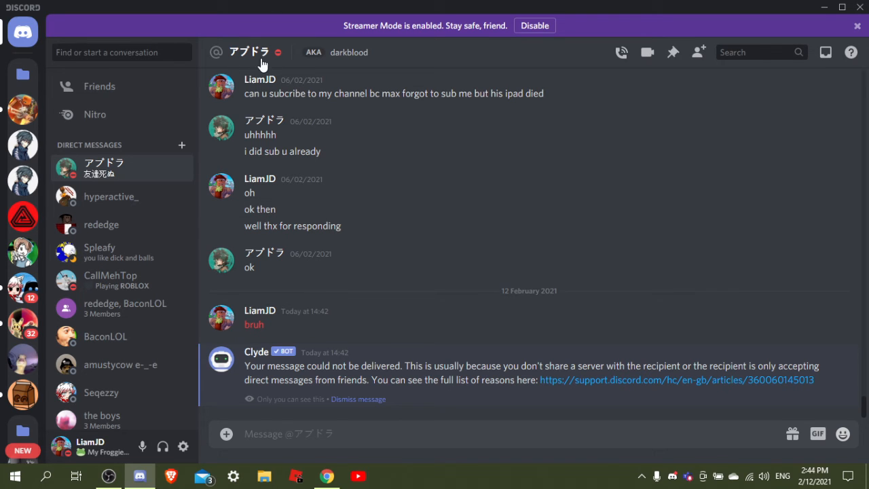
mouse_move(253, 71)
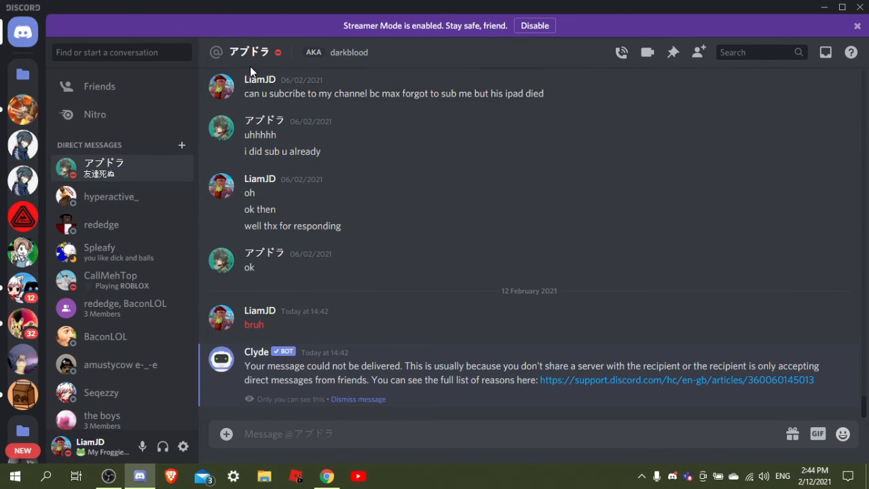
scroll("up", 3)
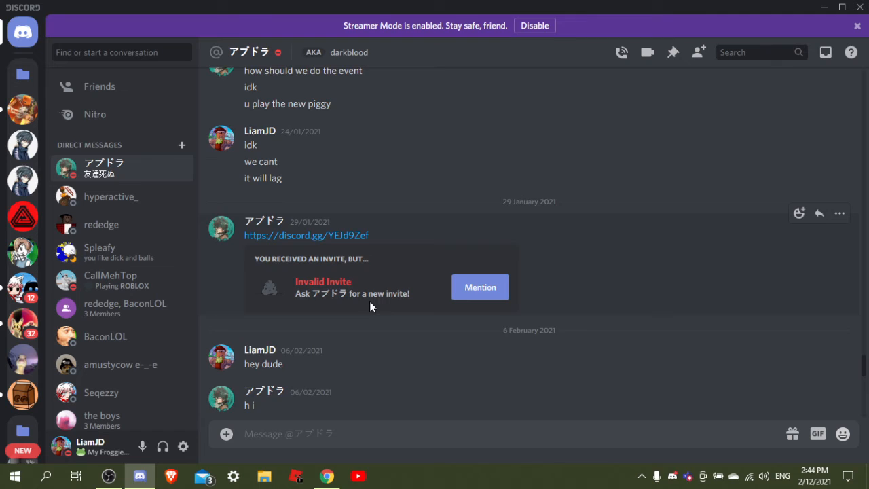
scroll("down", 3)
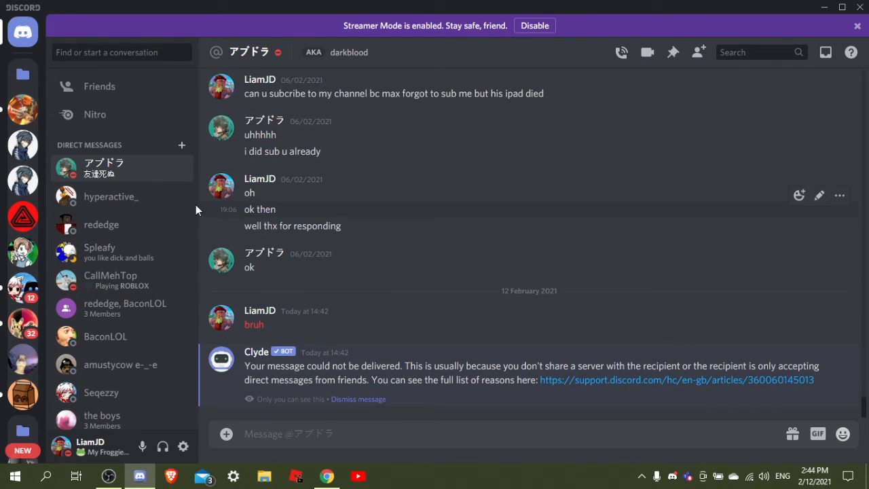
mouse_move(21, 145)
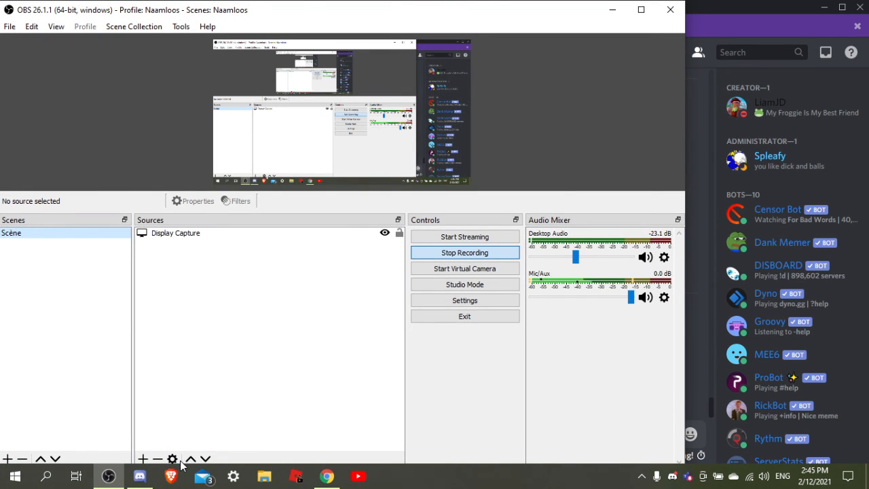
mouse_move(190, 450)
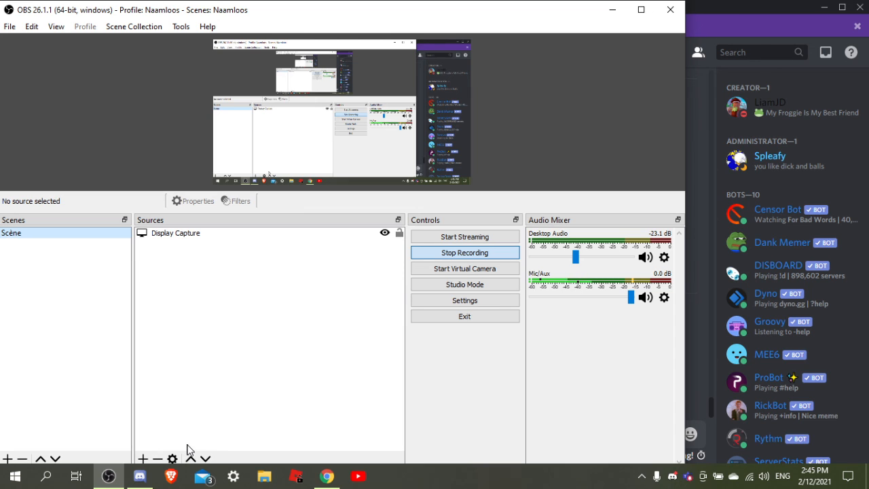
mouse_move(257, 378)
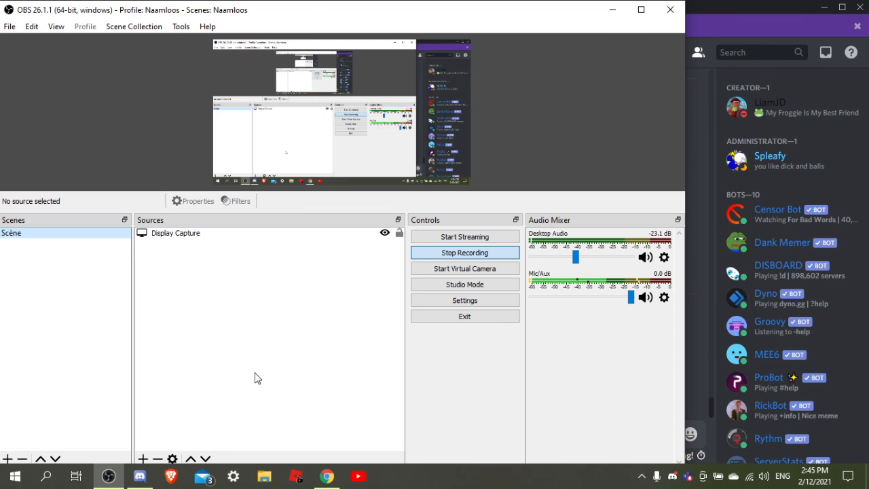
mouse_move(305, 349)
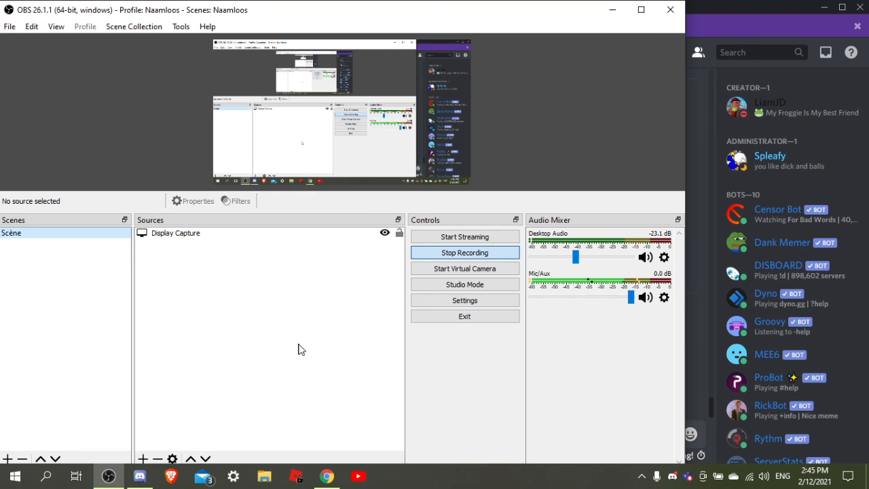
mouse_move(287, 296)
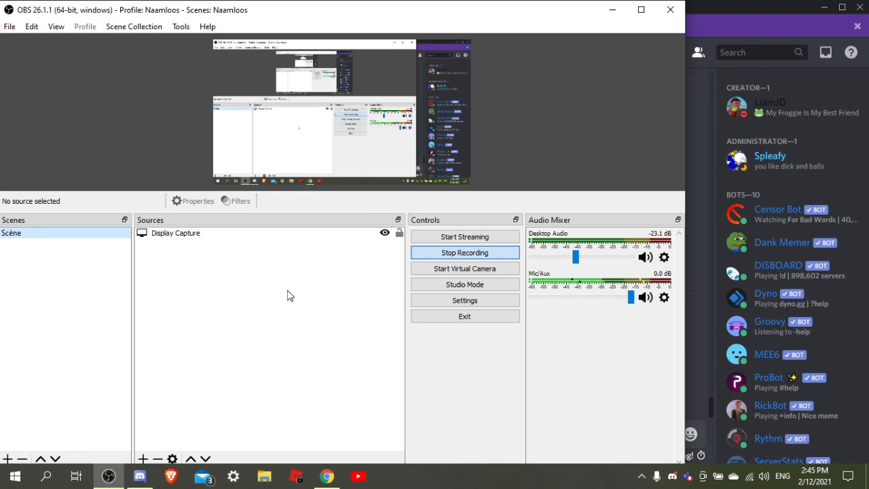